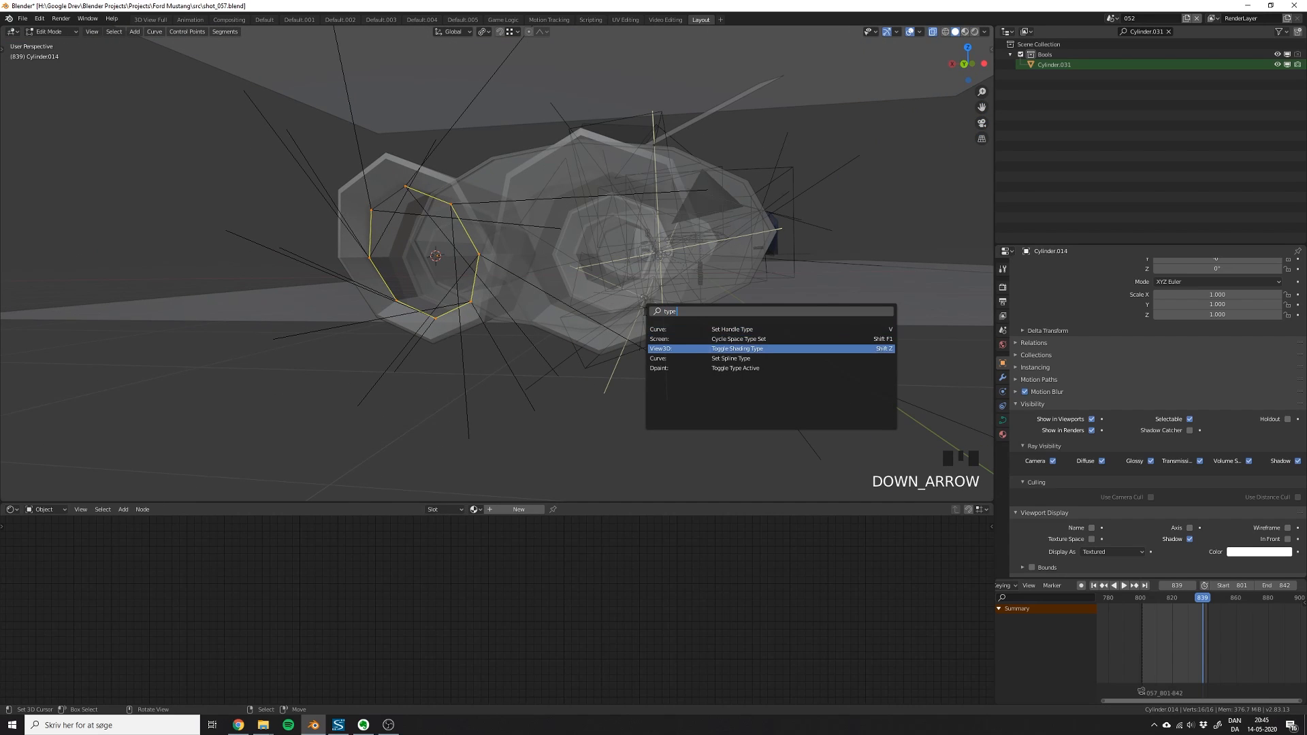
# Step: Finish editing the rounded guide curve and snap the 3D cursor to it with Cursor to Selected
pyautogui.scroll(3)
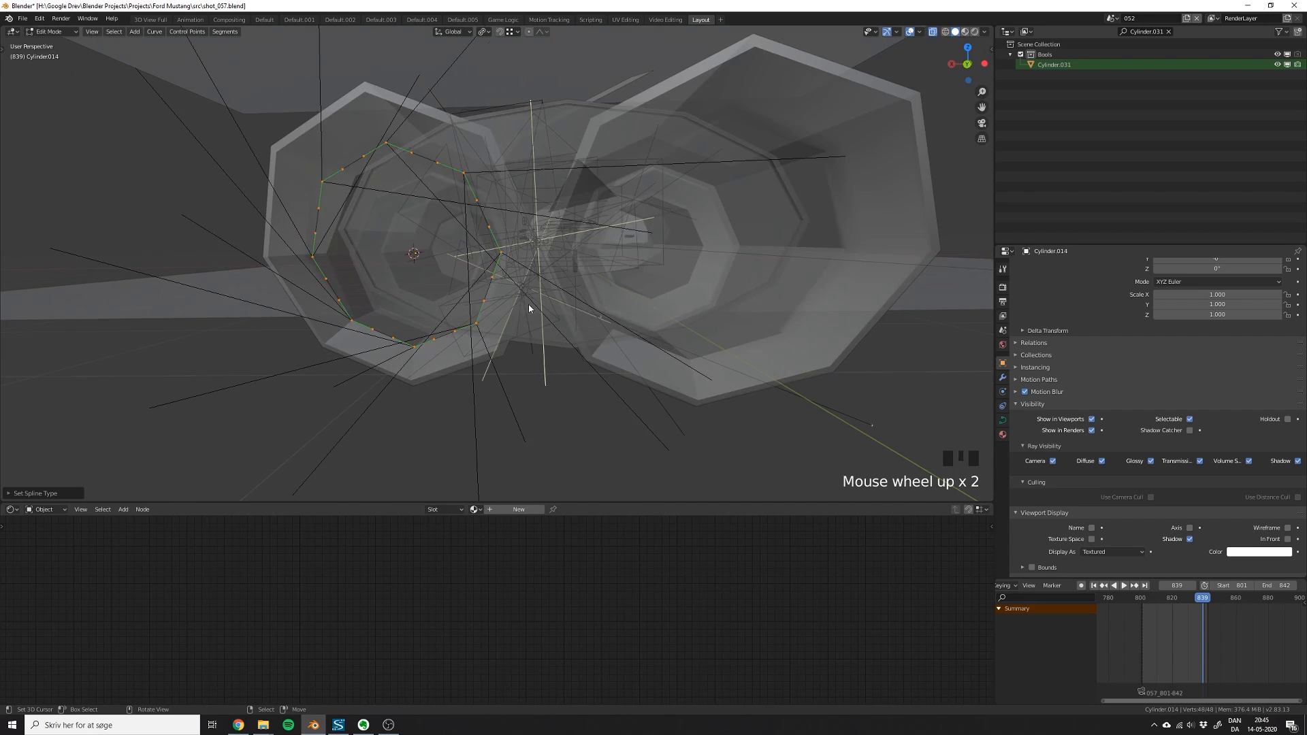
pyautogui.scroll(3)
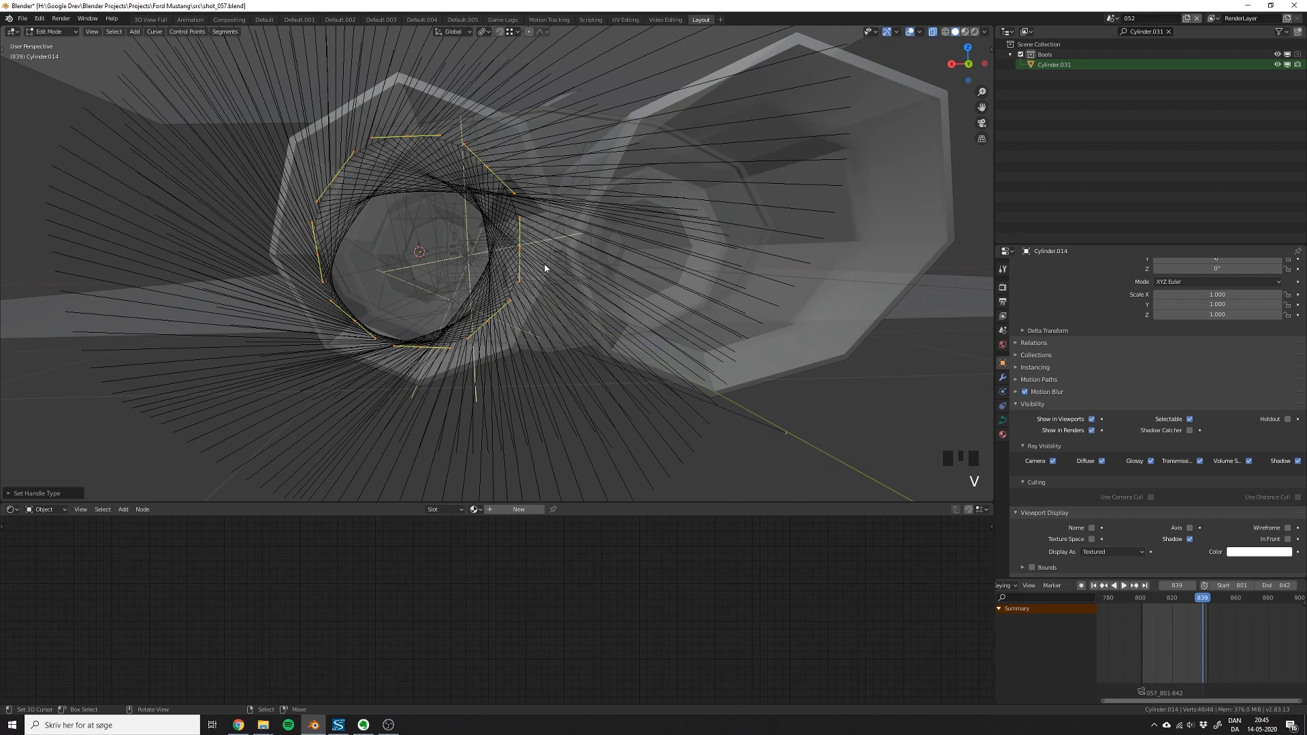
pyautogui.press('shift+s')
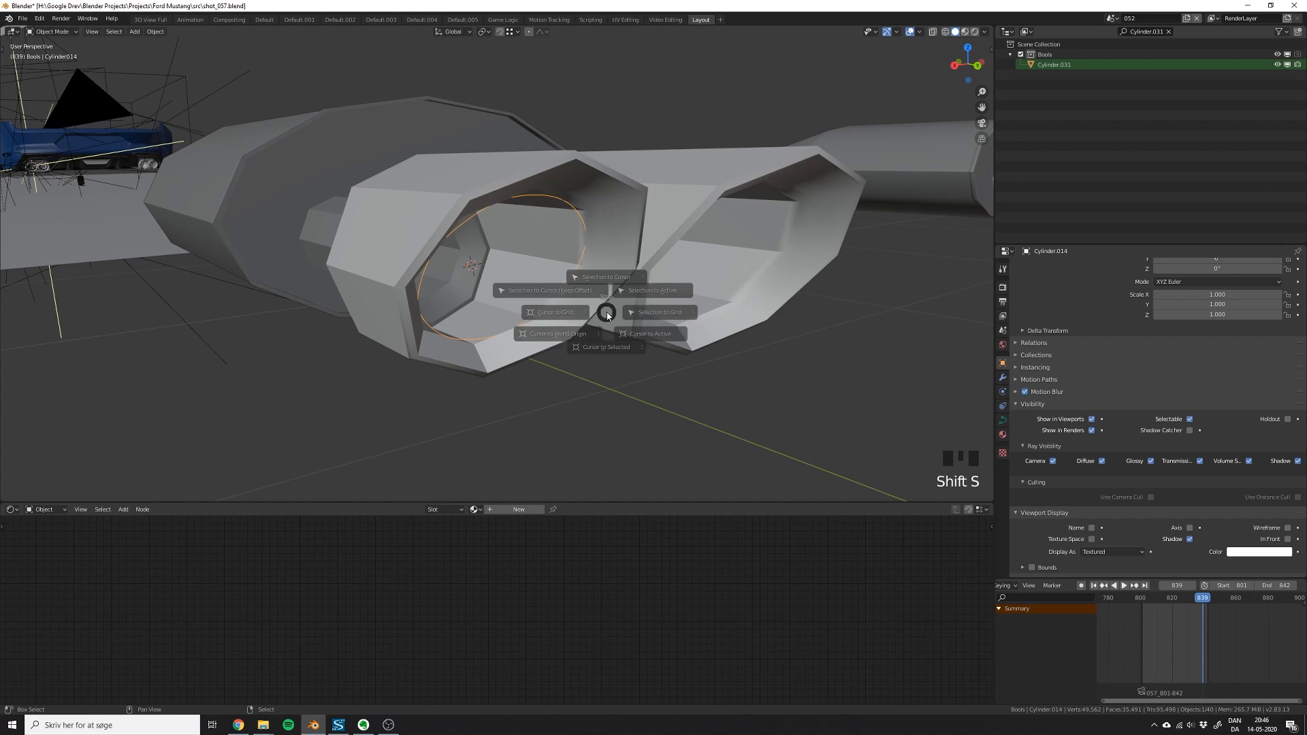
pyautogui.press('shift+a')
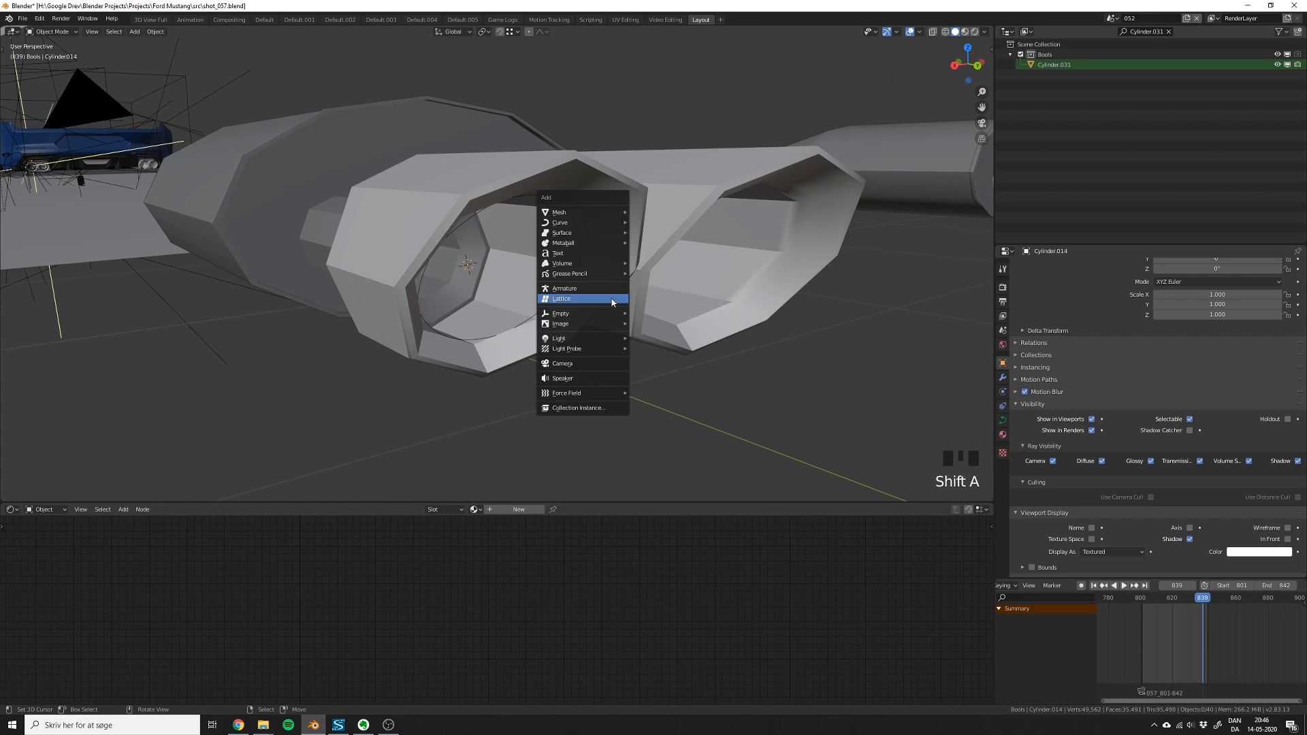
# Step: Add a tiny scaled-down cylinder at the cursor with a Curve modifier targeting Cylinder.014
pyautogui.click(559, 213)
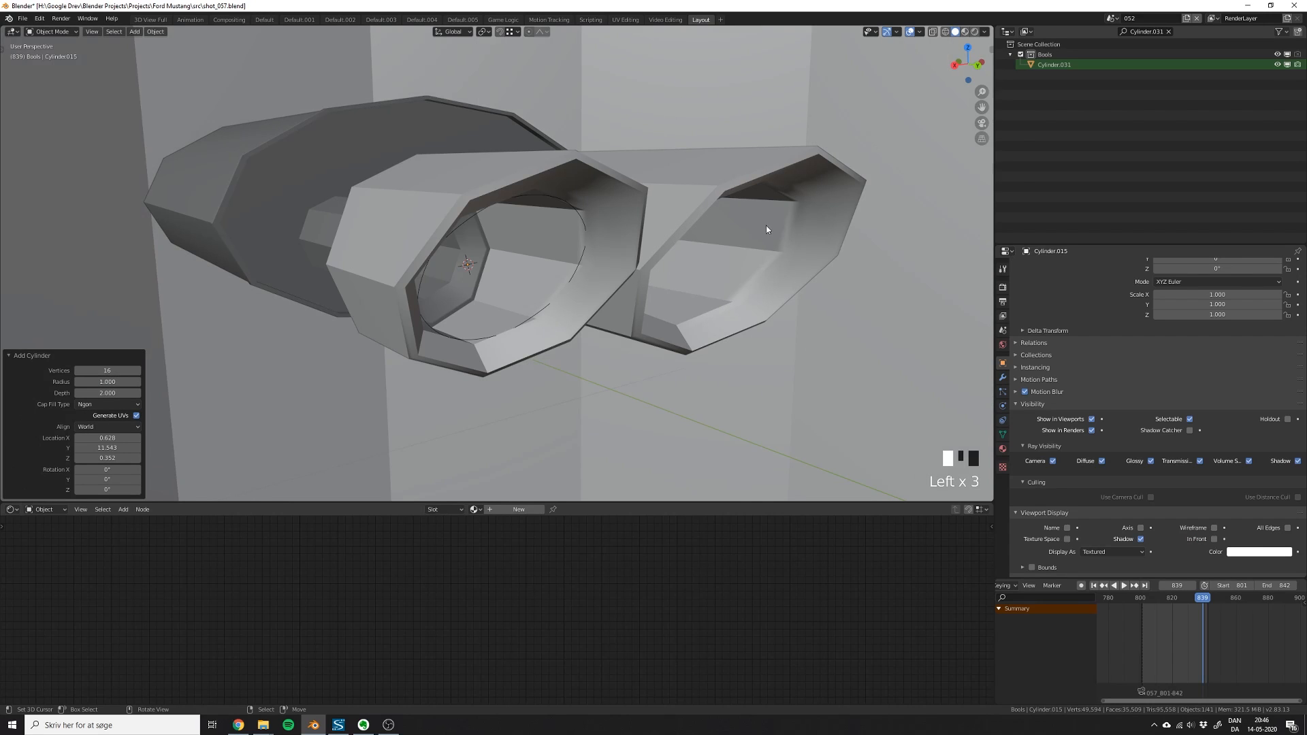
pyautogui.press('s')
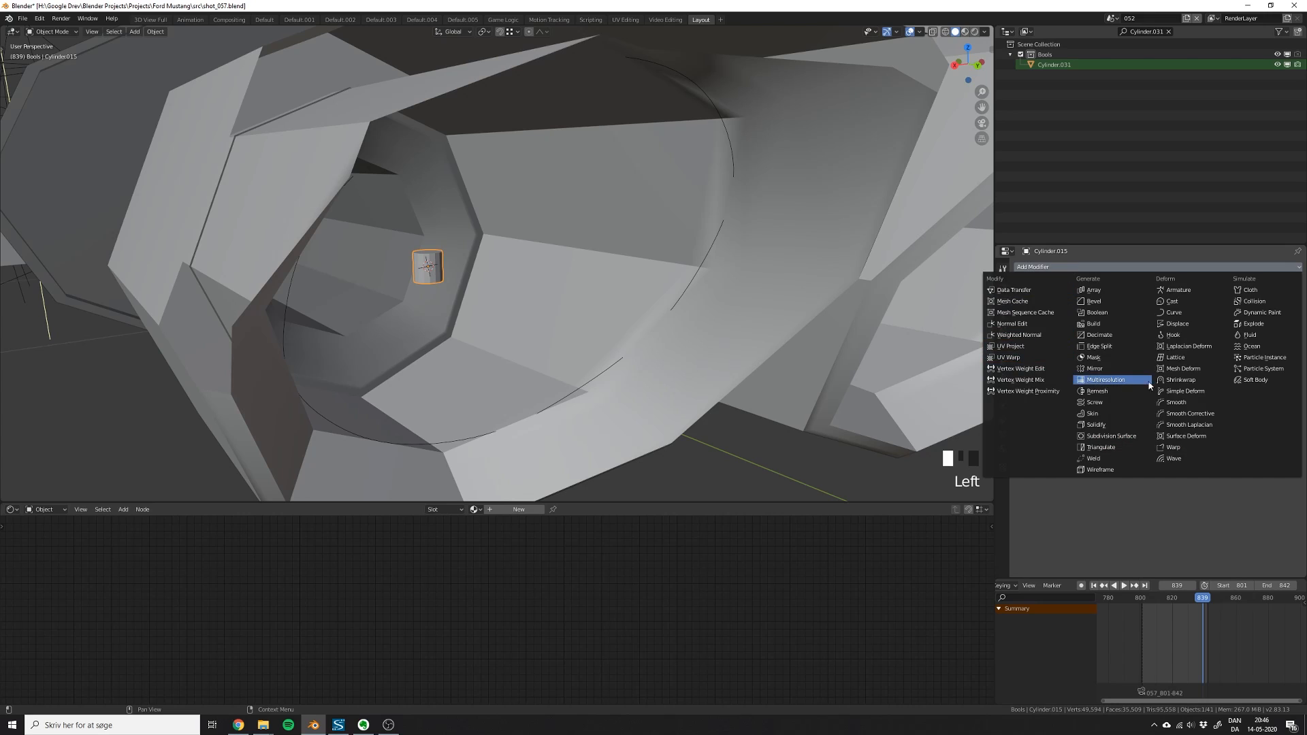
pyautogui.click(1173, 312)
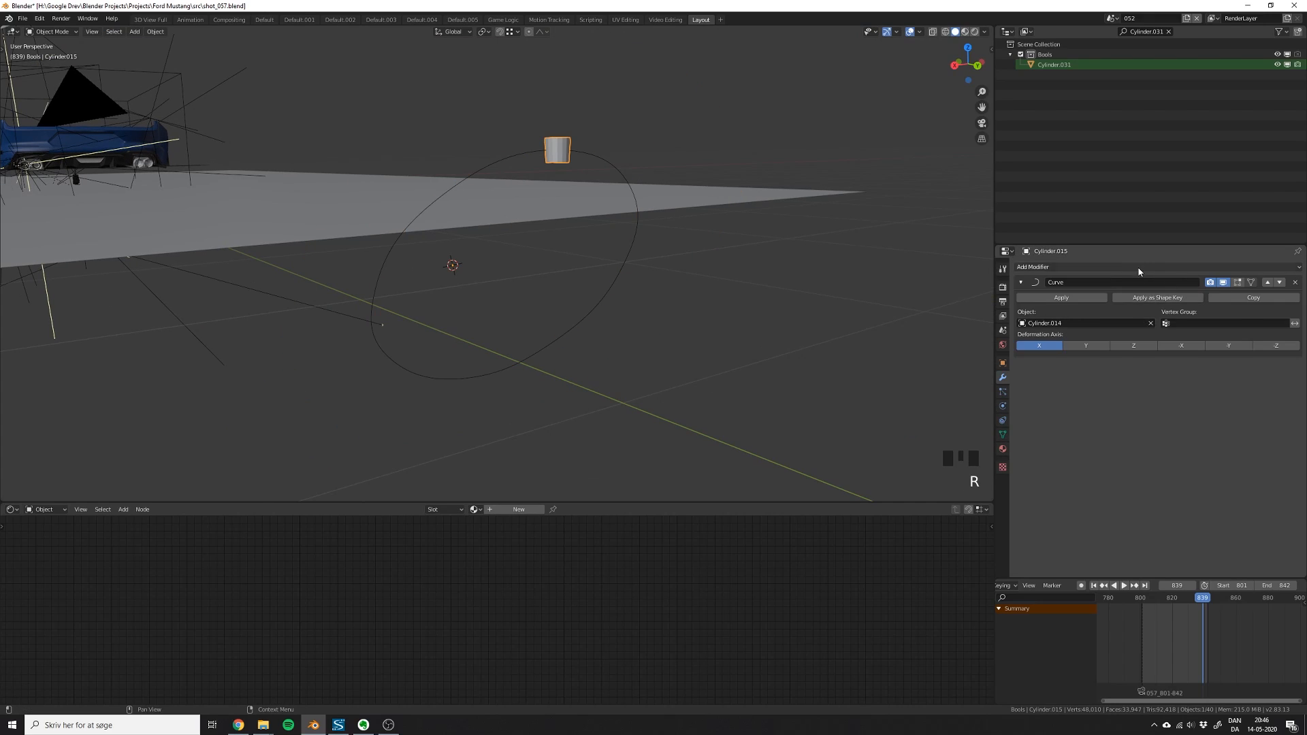
# Step: Array the cylinder with Fit Curve on Cylinder.014 and apply its scale so copies ring the rim
pyautogui.click(1033, 266)
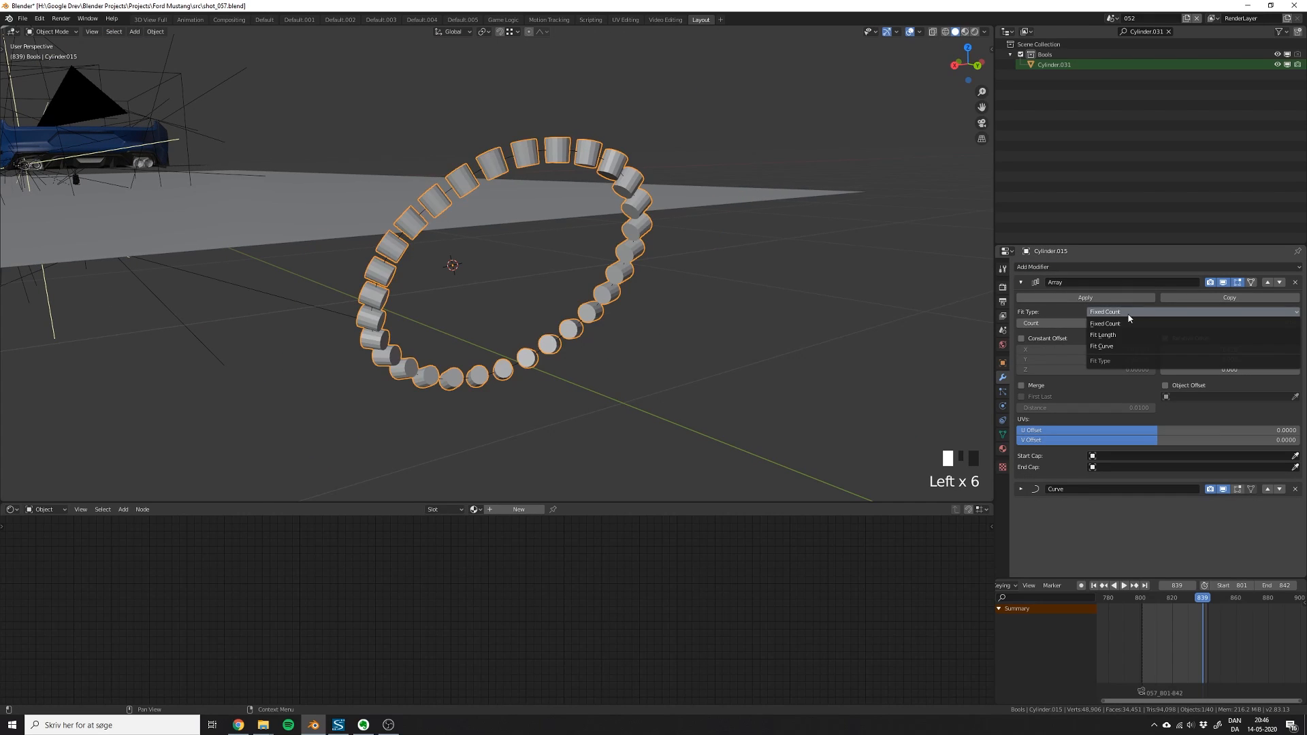
pyautogui.click(1101, 346)
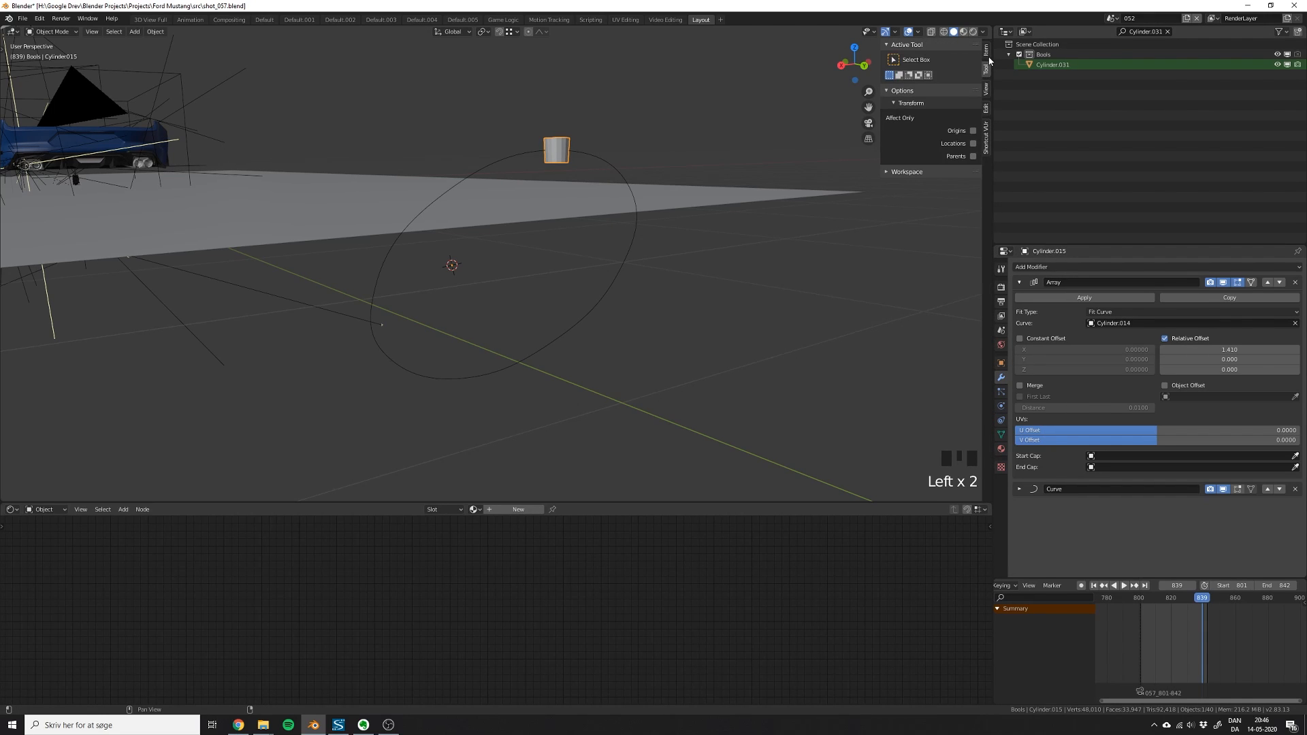
pyautogui.press('ctrl+a')
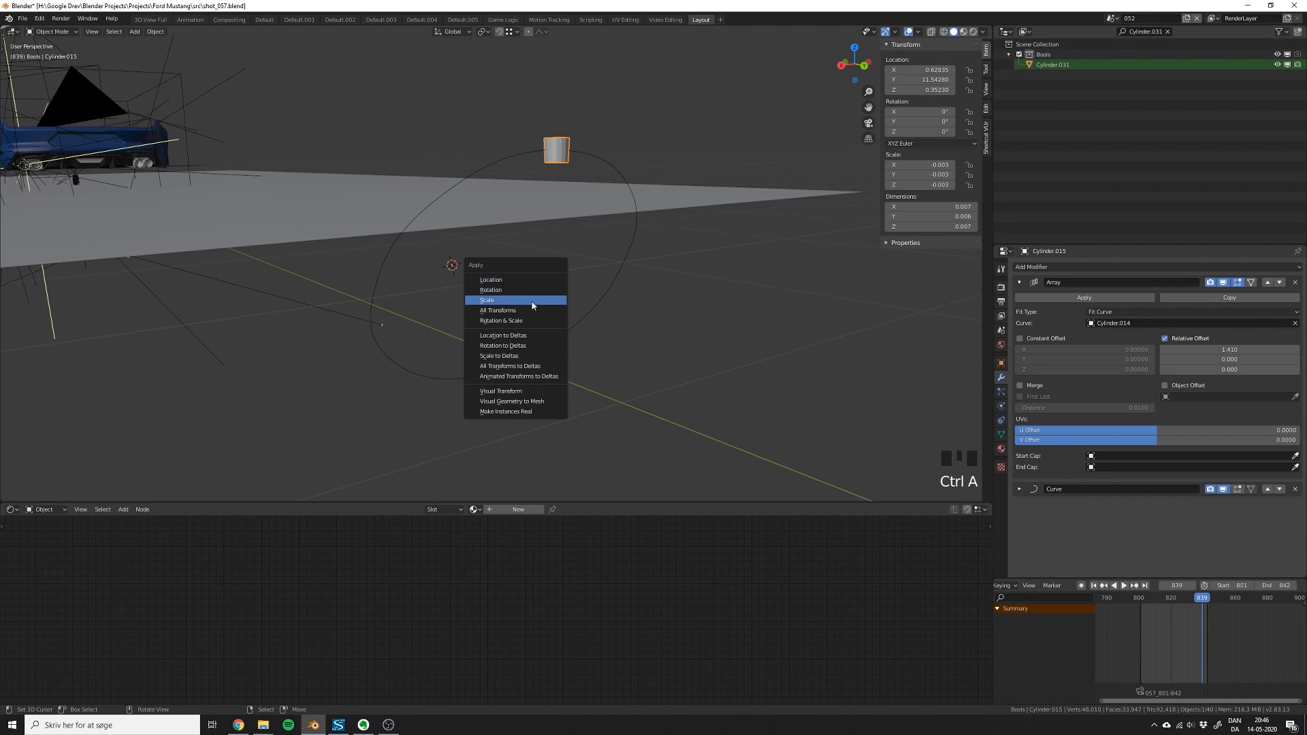
pyautogui.click(488, 300)
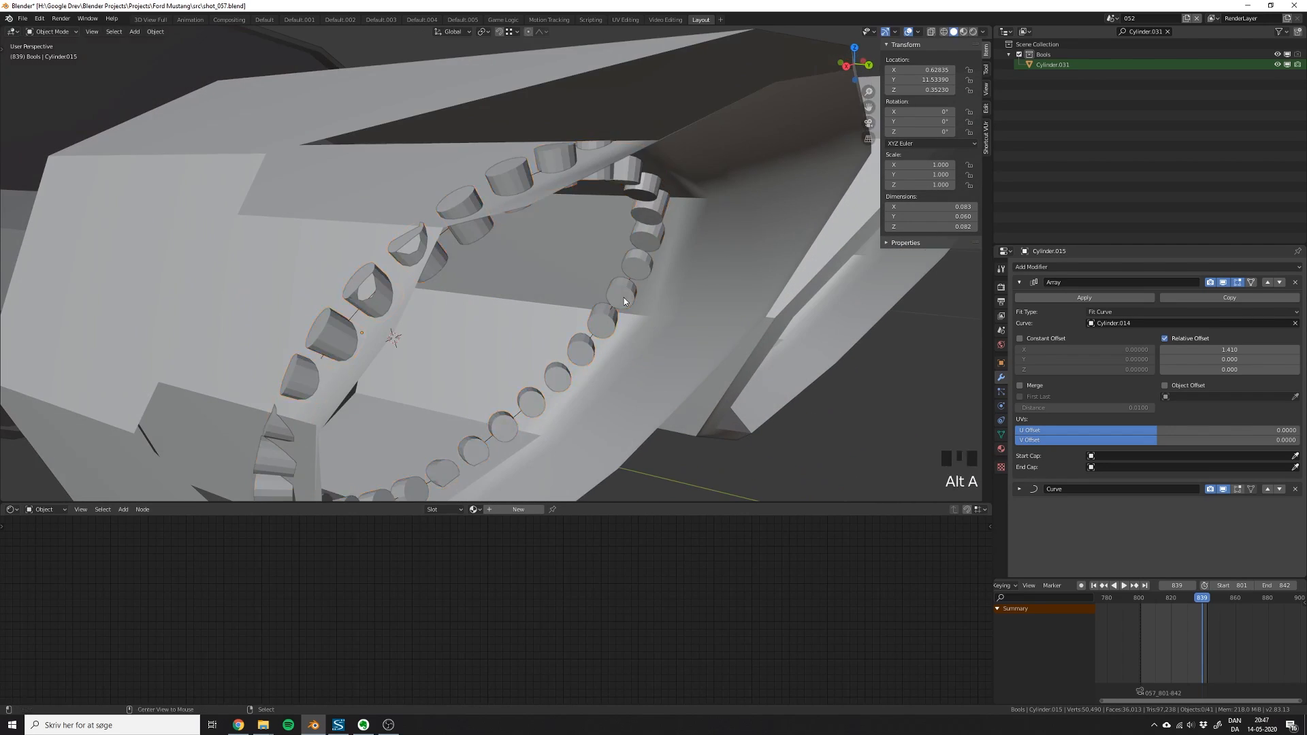
pyautogui.press('ctrl+a')
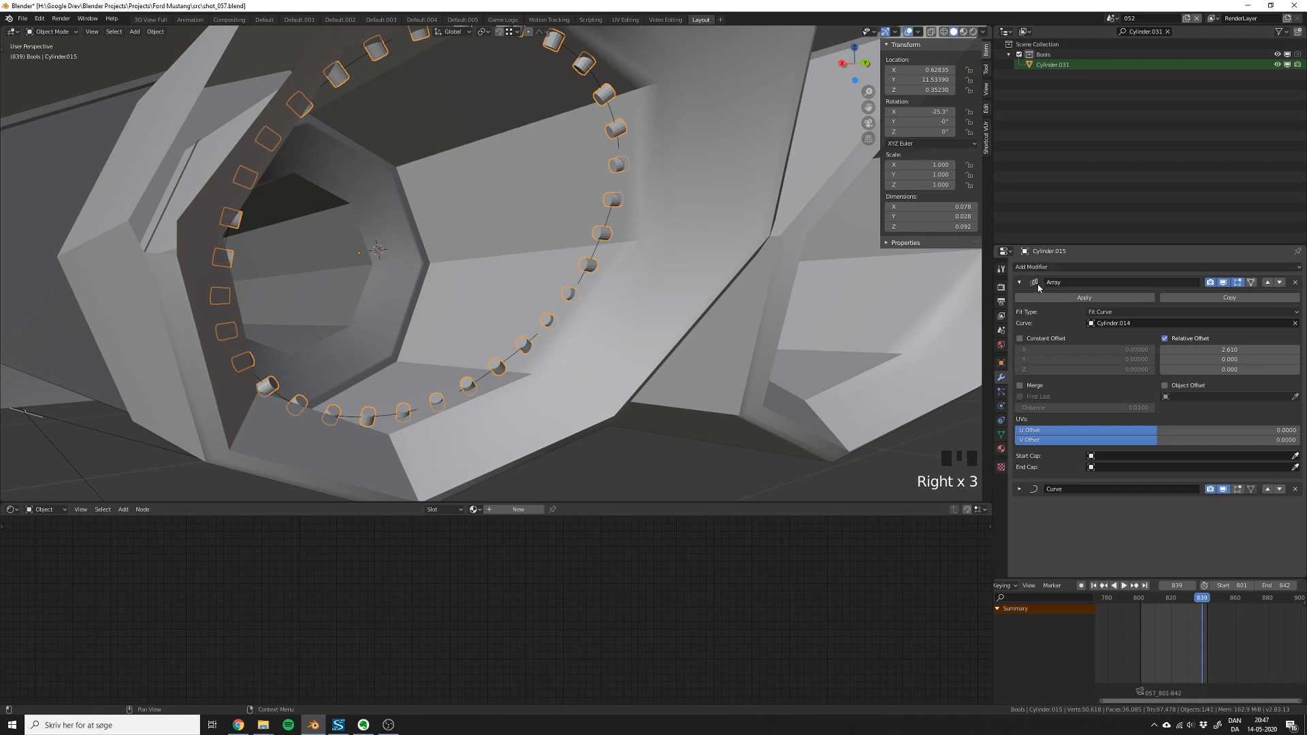
# Step: Add a second Constant Offset array stacking the stud rings lengthwise into a dense grid
pyautogui.click(1038, 267)
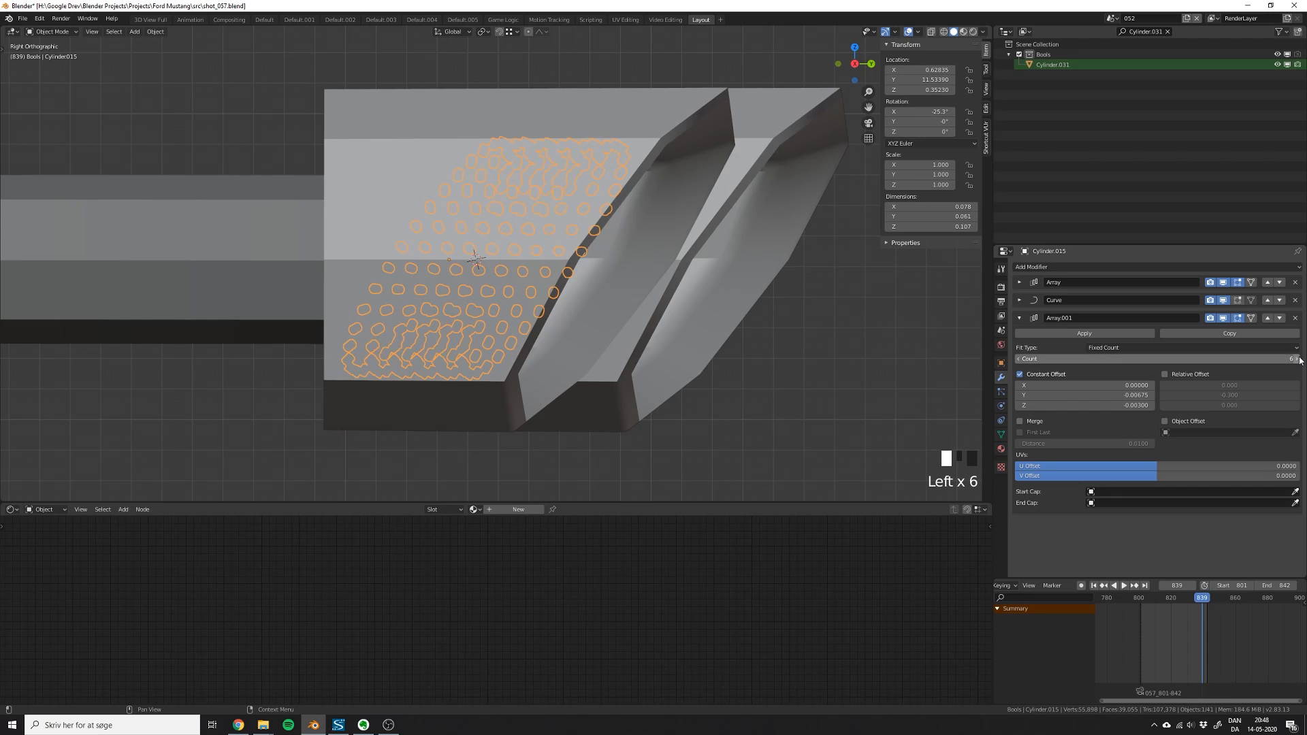
pyautogui.click(1030, 266)
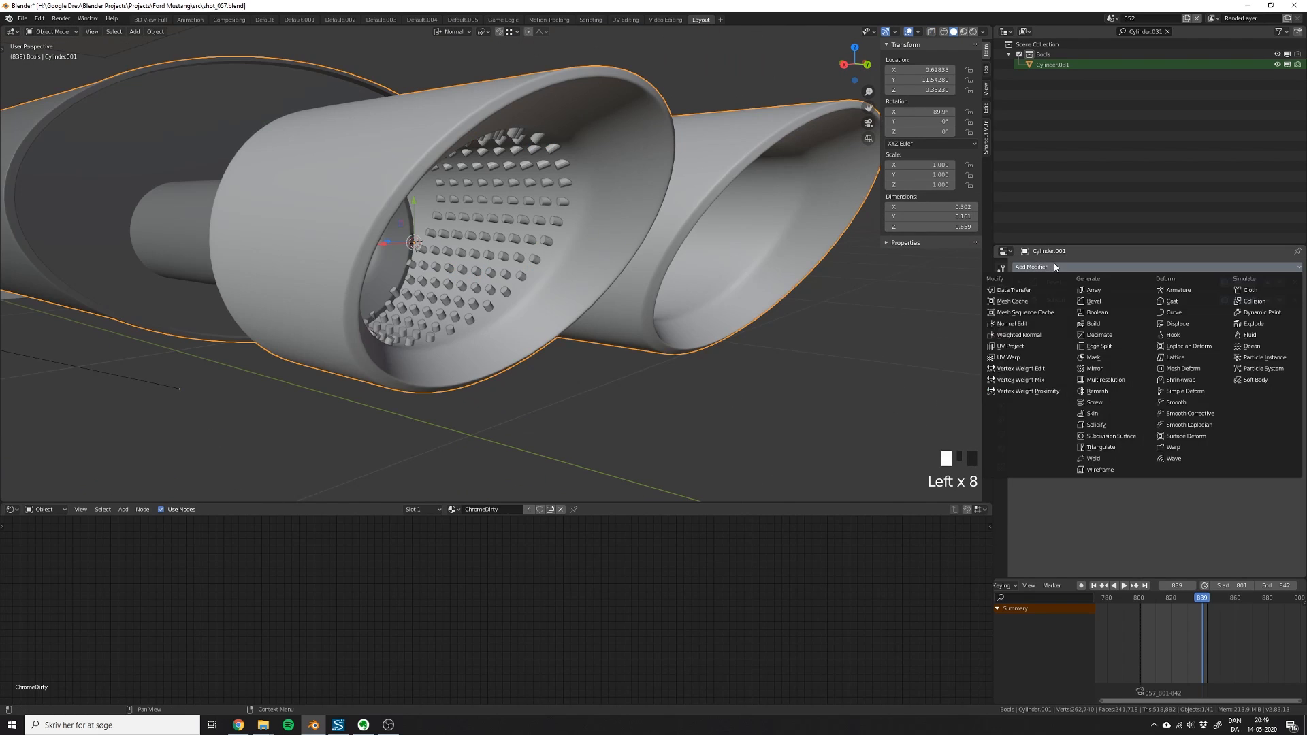
# Step: Boolean-cut the cutters from the tip and apply their modifiers into real mesh geometry
pyautogui.click(1096, 312)
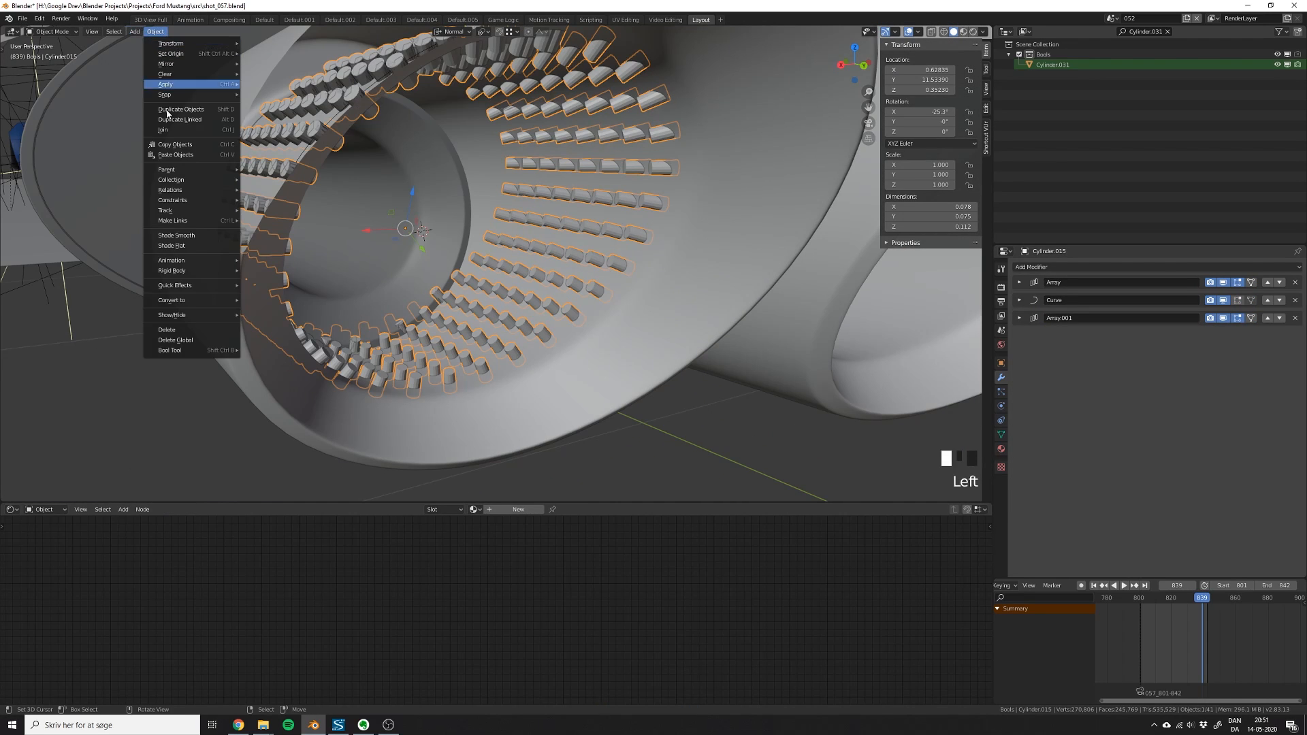
pyautogui.click(172, 299)
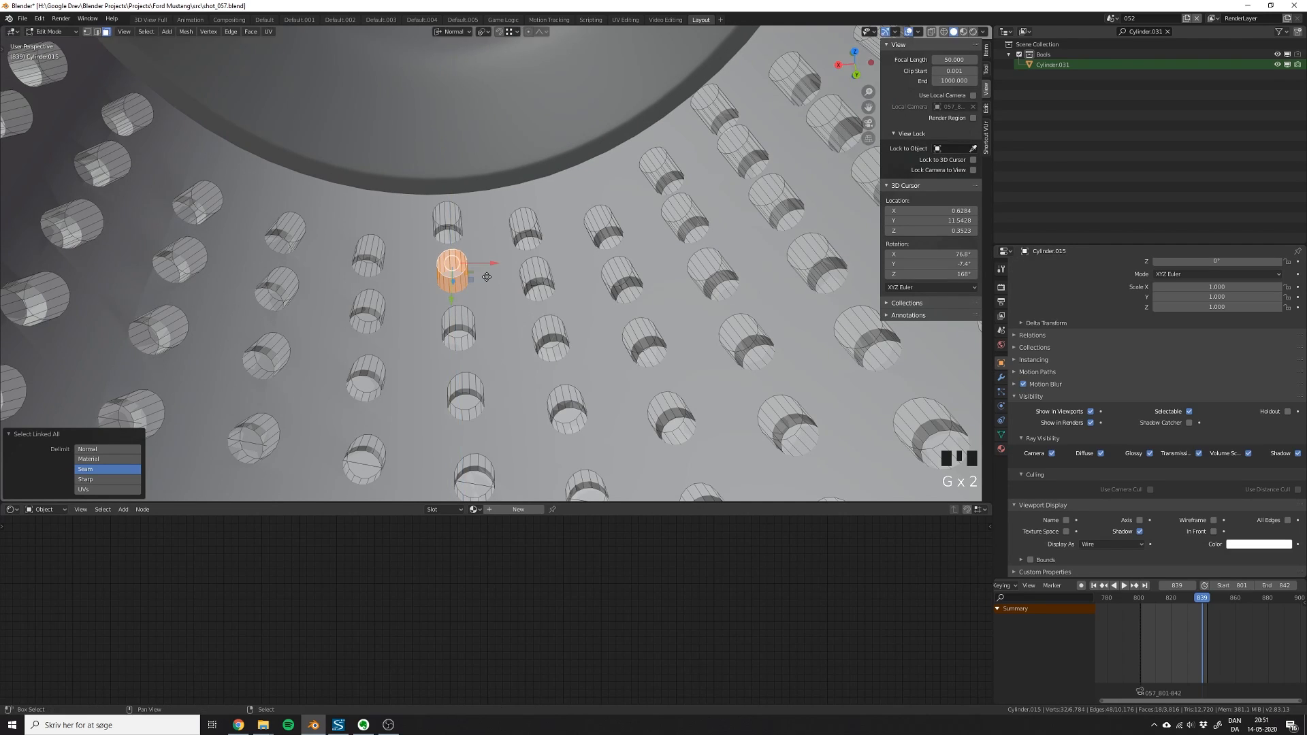
pyautogui.scroll(-3)
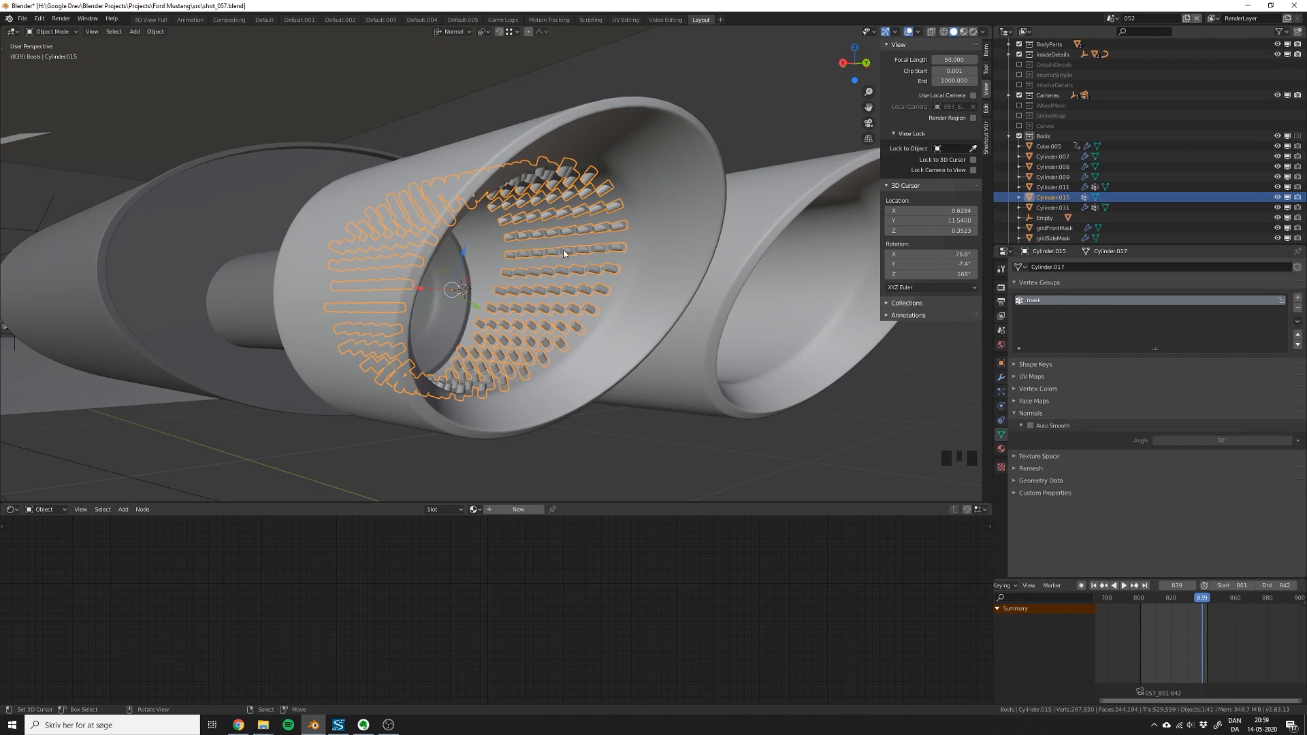
# Step: Mask the cutters by a Vertex Weight Proximity modifier measuring distance from Plane.047's faces
pyautogui.press('Tab')
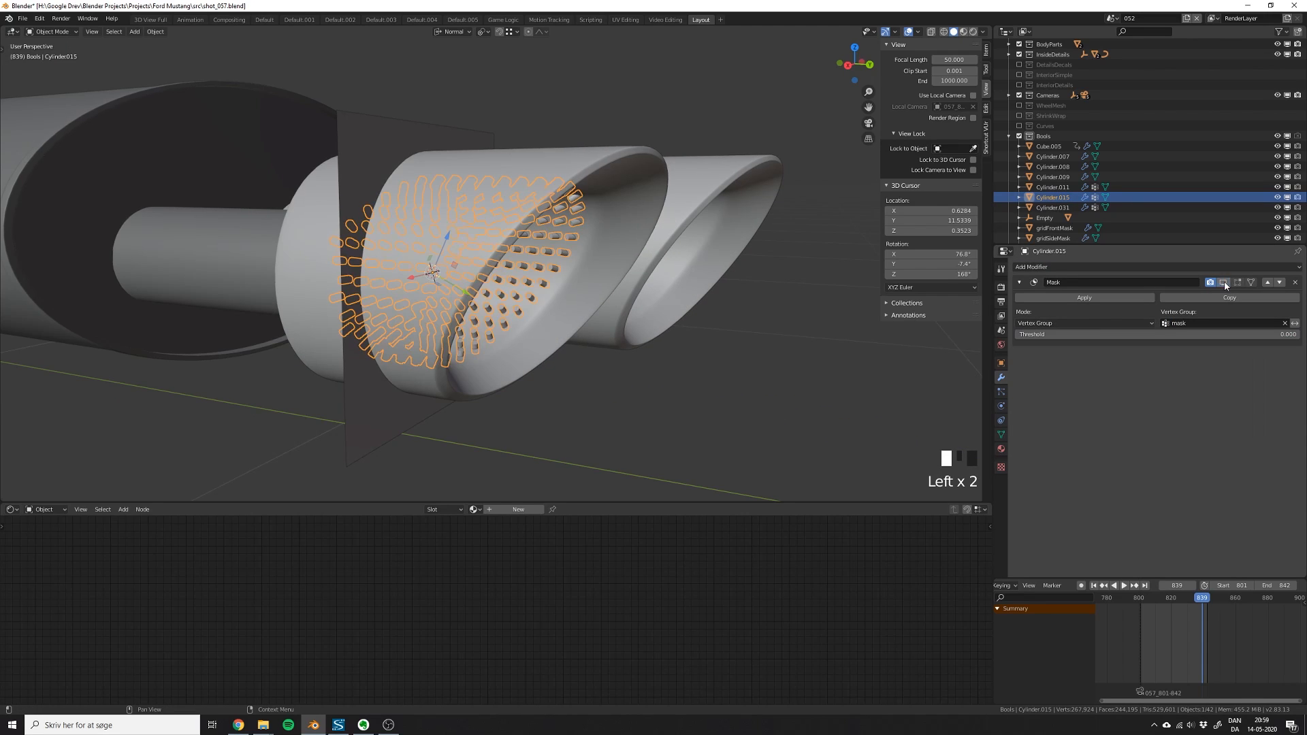
pyautogui.click(1059, 267)
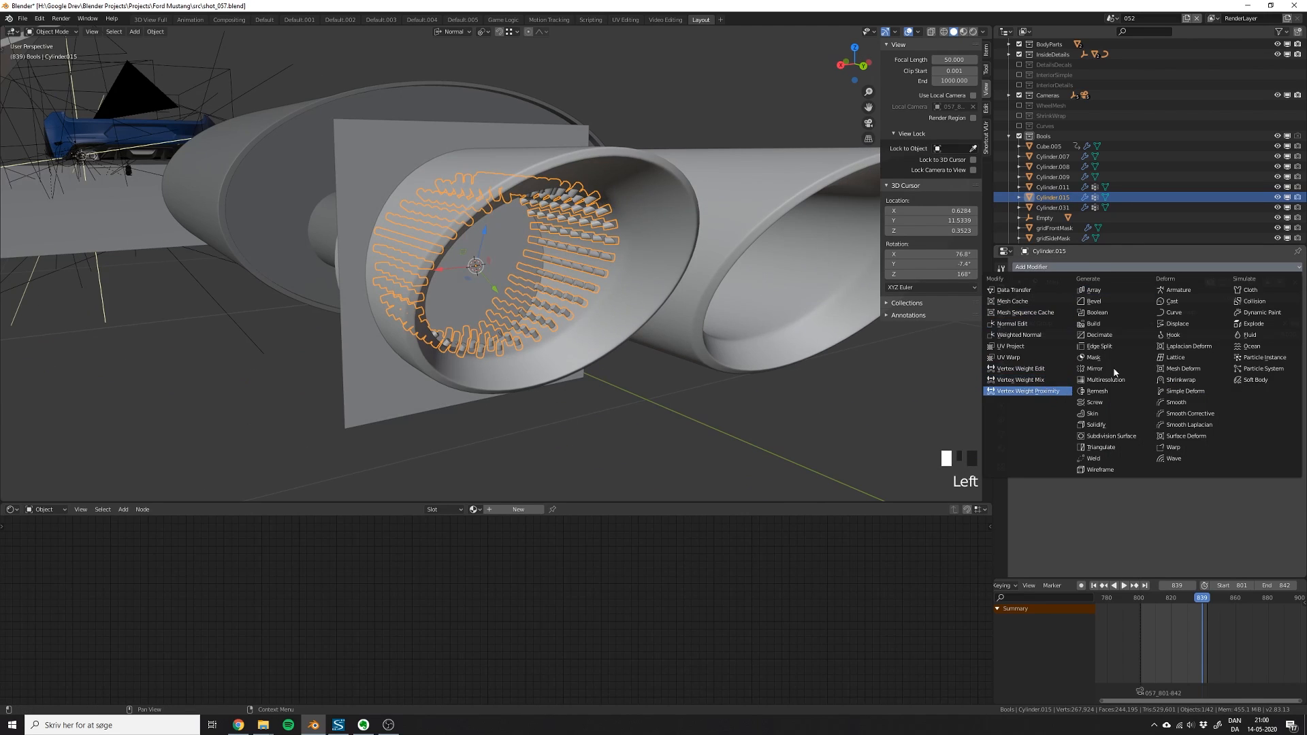
pyautogui.click(1026, 391)
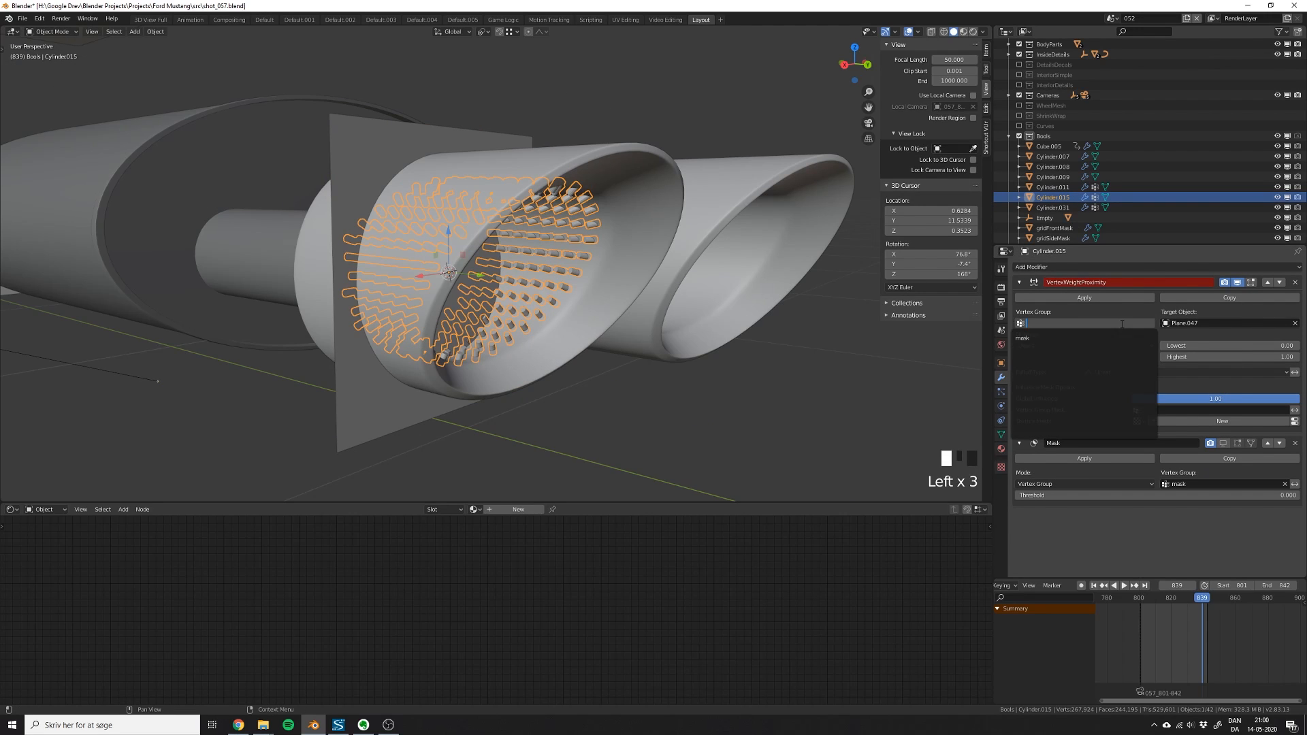
pyautogui.click(1082, 345)
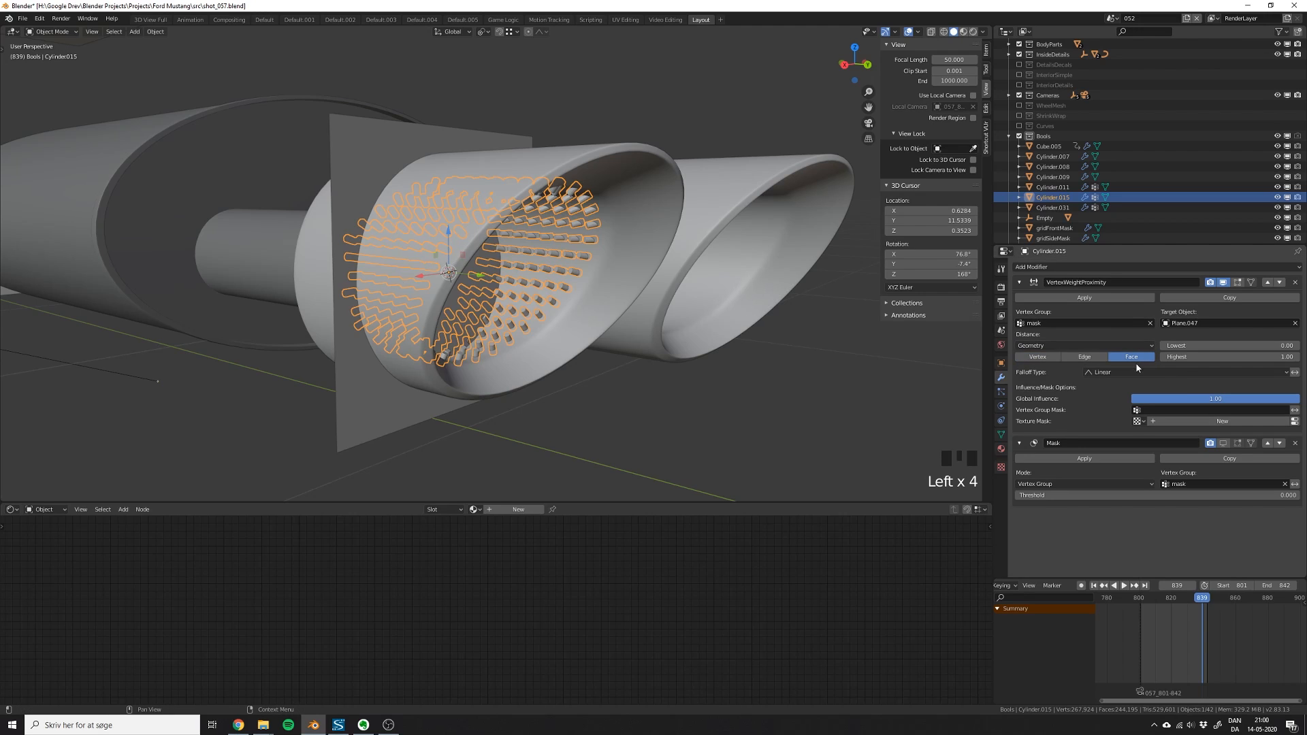
pyautogui.click(1225, 345)
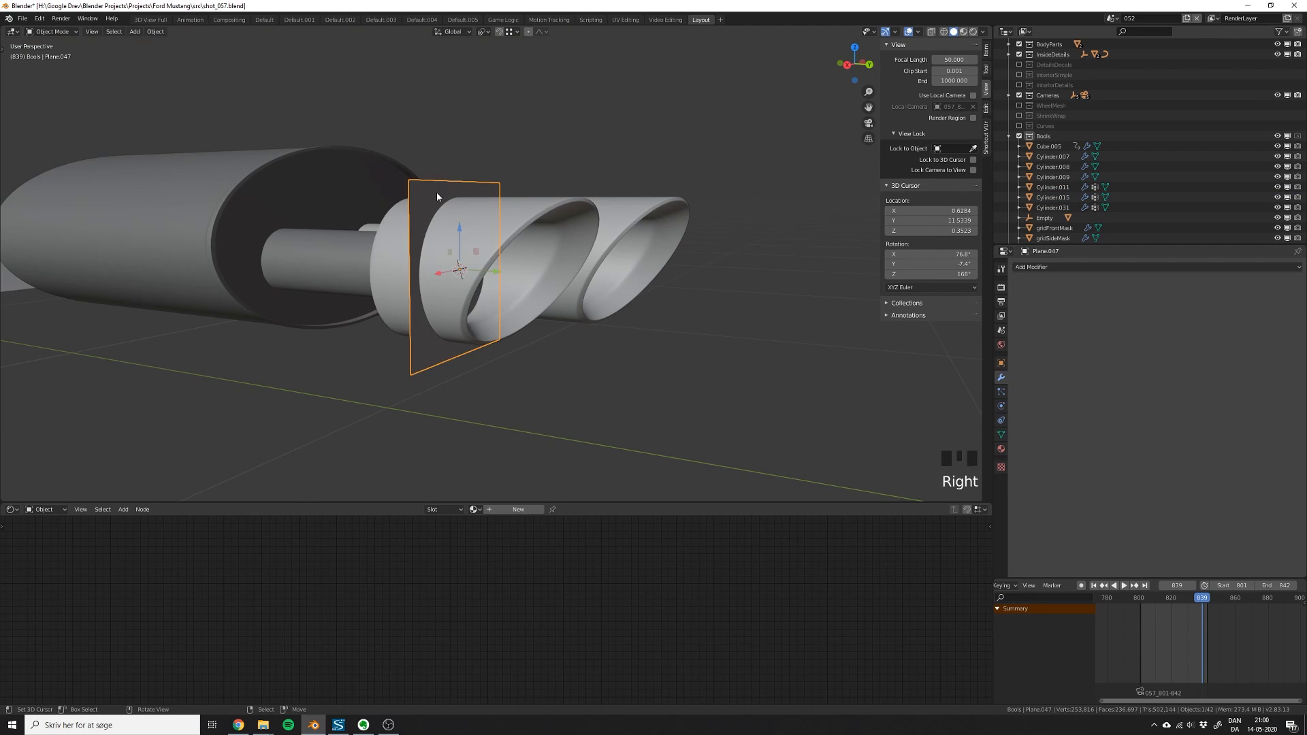
# Step: Display the mask plane as Wire and slide it along Y so part of the hole grid appears
pyautogui.press('g')
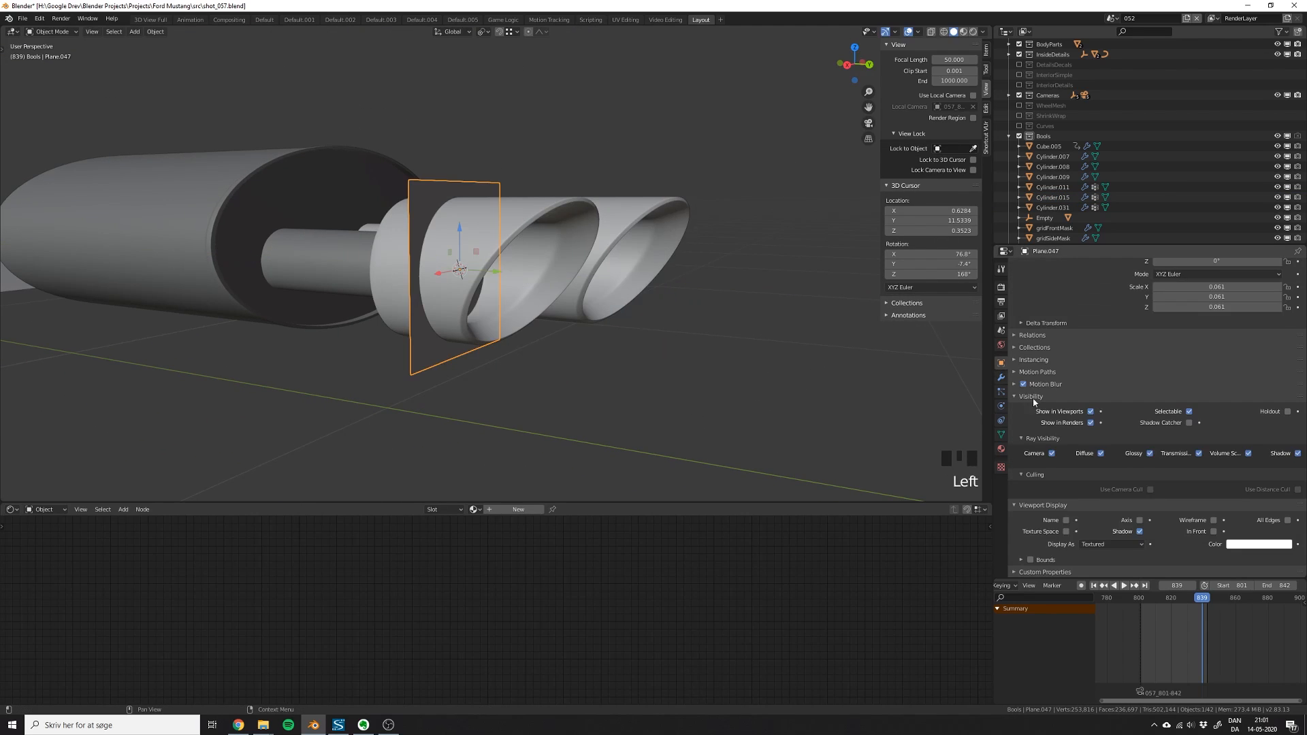
pyautogui.press('g')
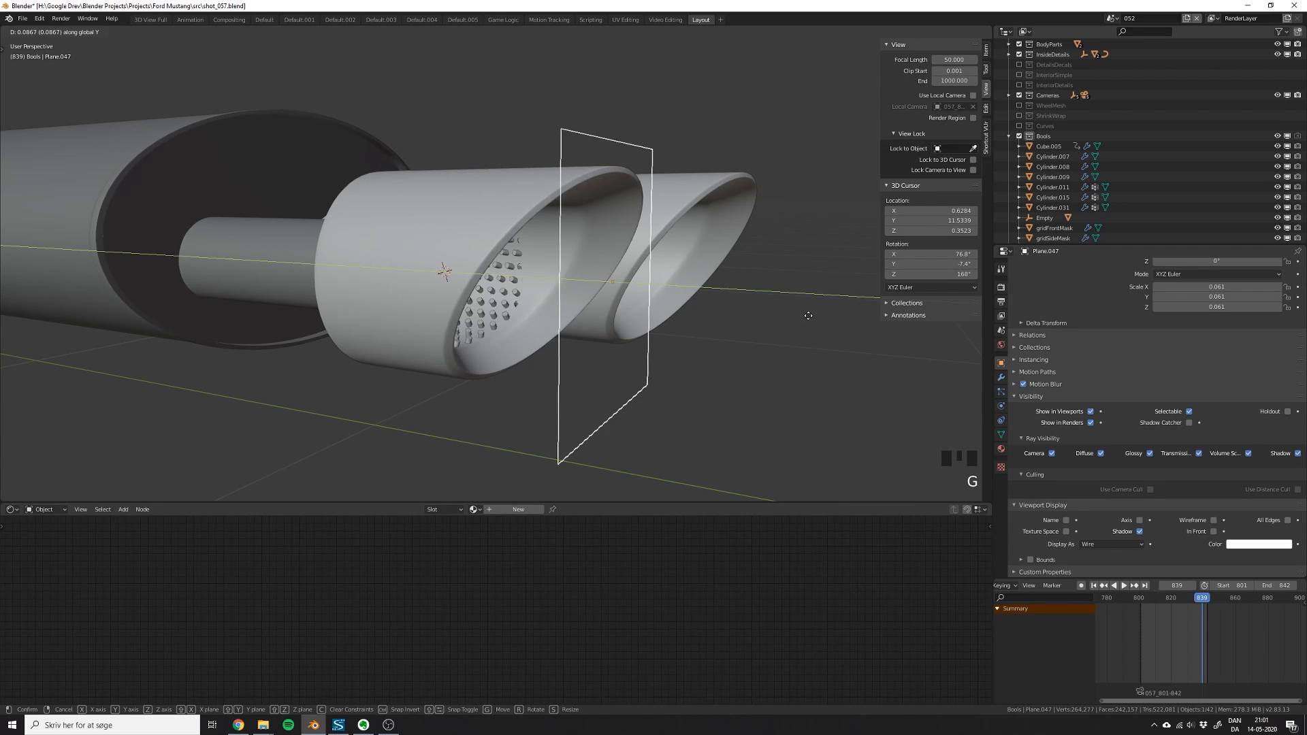
pyautogui.scroll(-3)
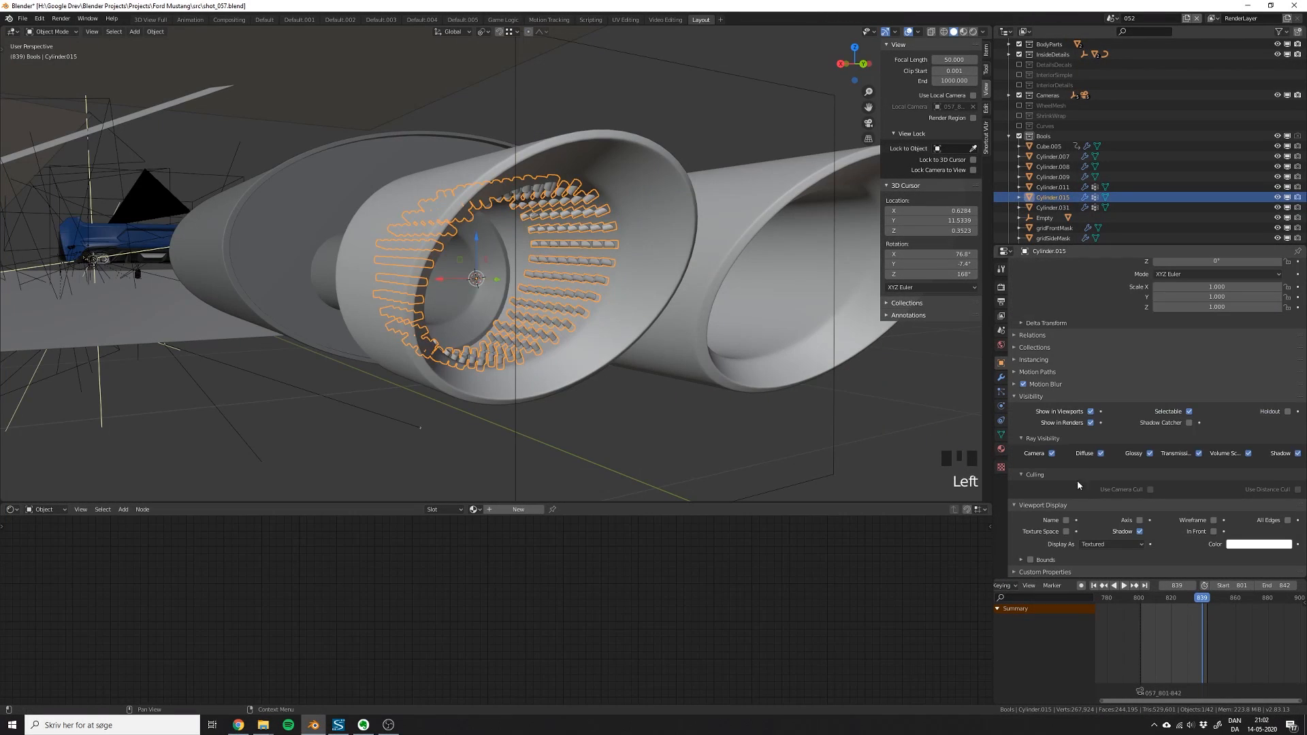
pyautogui.click(1111, 544)
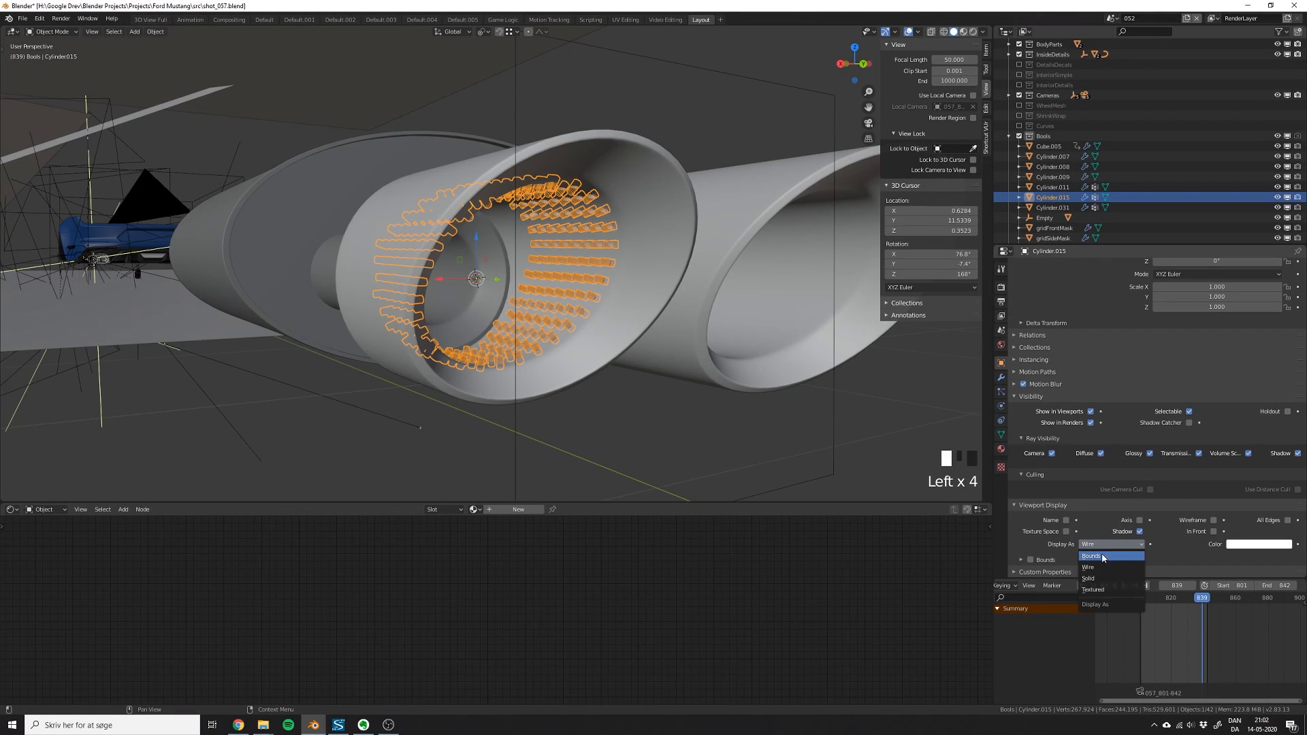